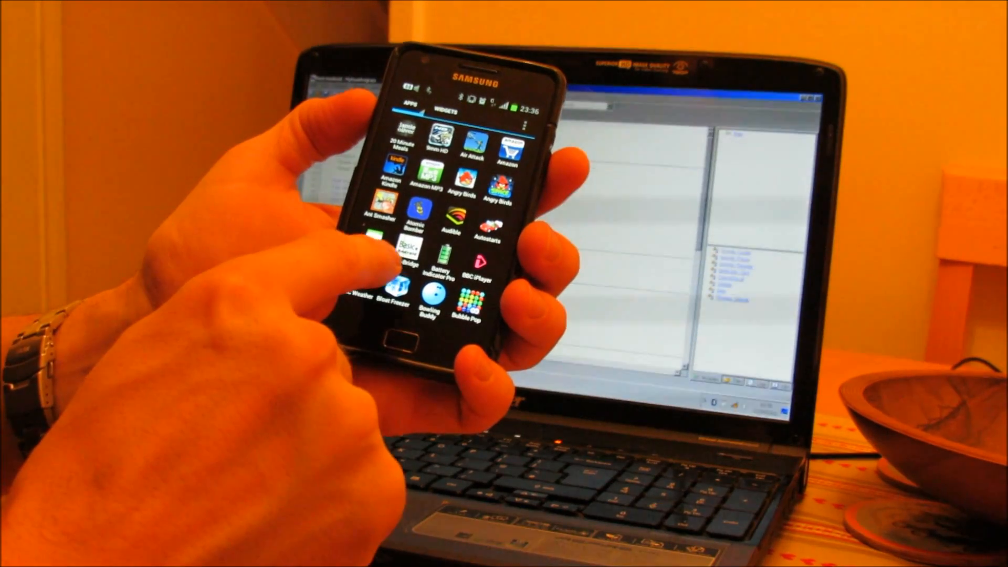
Launch B4A-Bridge, start Bluetooth listening and let the phone become discoverable to other devices.
left_click(405, 257)
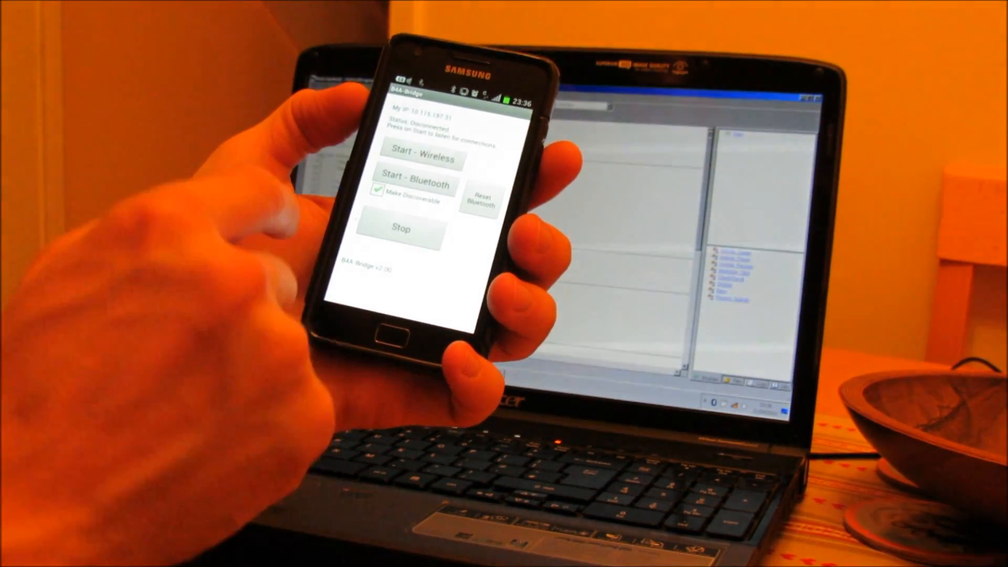
left_click(415, 182)
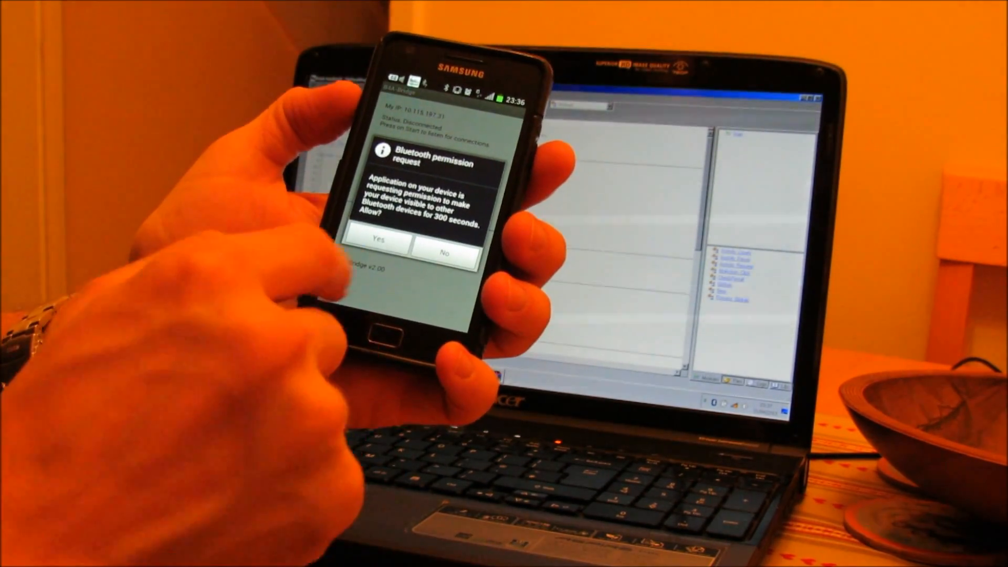
left_click(379, 239)
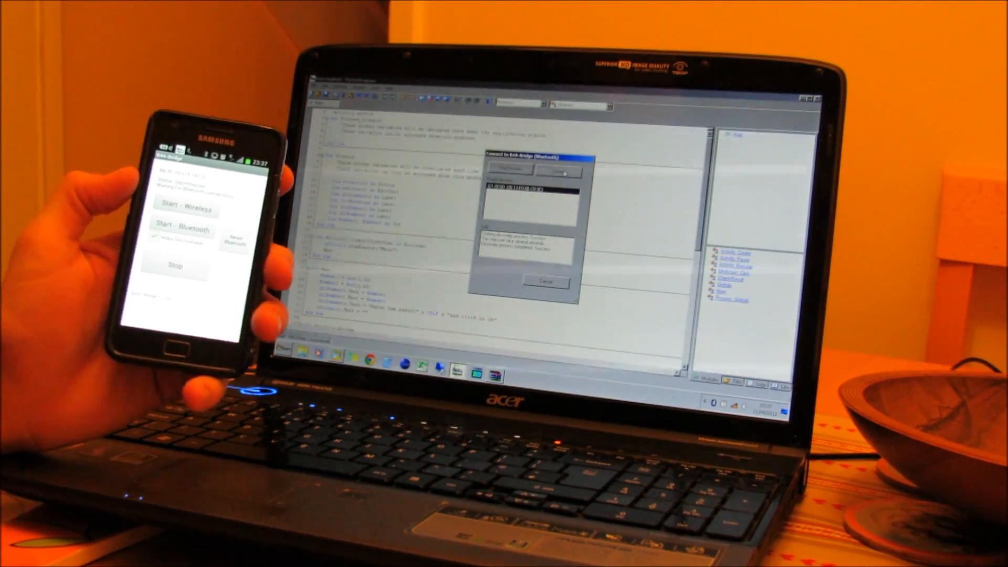
Connect the IDE to the discovered phone in the Bluetooth Connect dialog.
left_click(547, 282)
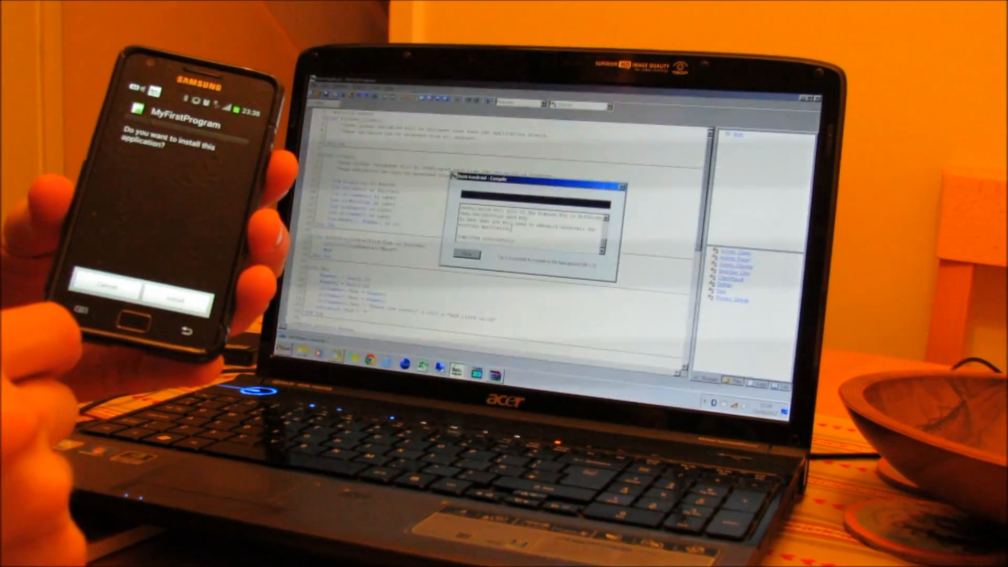
Approve installing the compiled MyFirstProgram app on the phone.
left_click(186, 290)
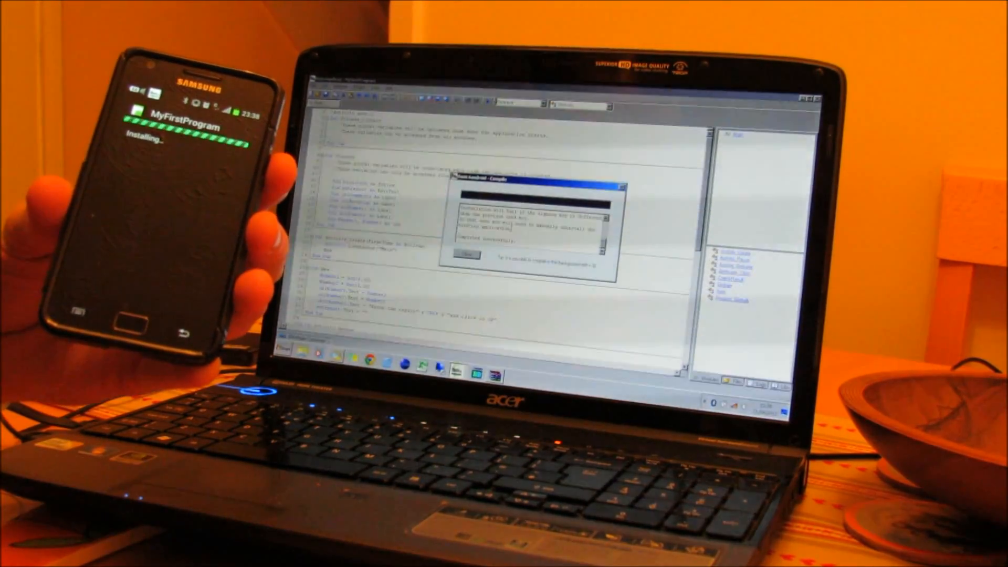